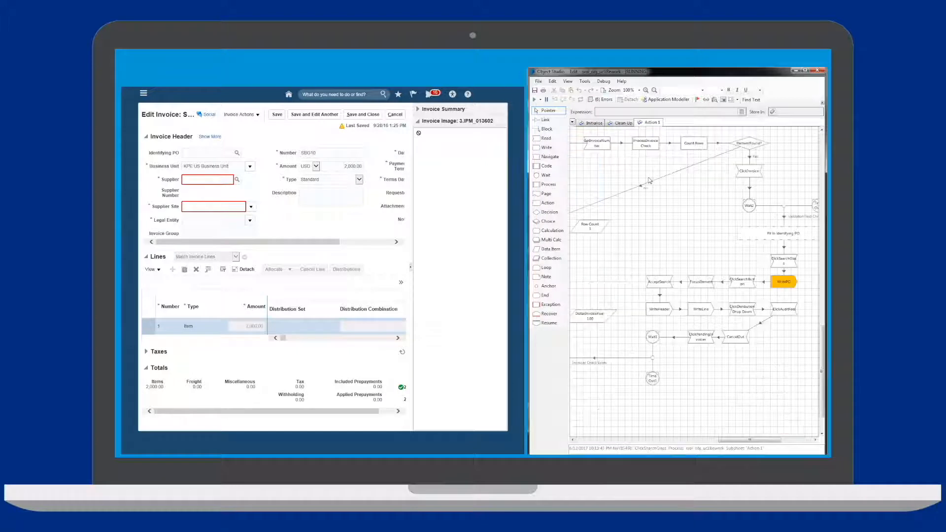
- Search the identifying PO for purchase order 40 and select the KPE Supplier match
{"action": "left_click", "coordinate": [237, 152]}
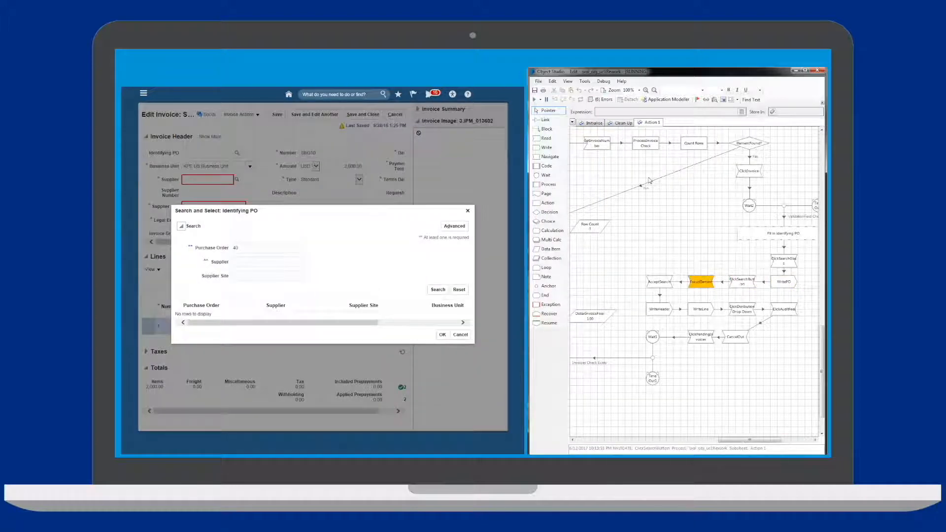
{"action": "left_click", "coordinate": [437, 289]}
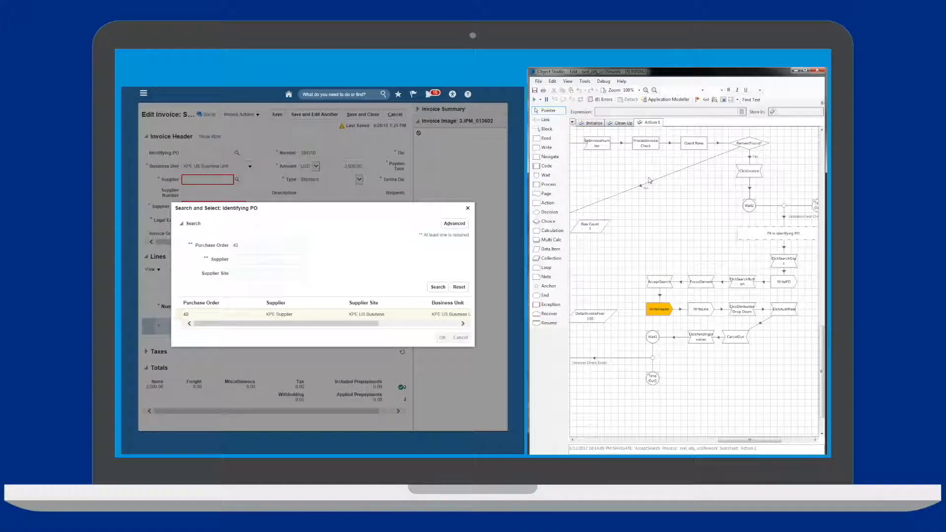
{"action": "left_click", "coordinate": [442, 337]}
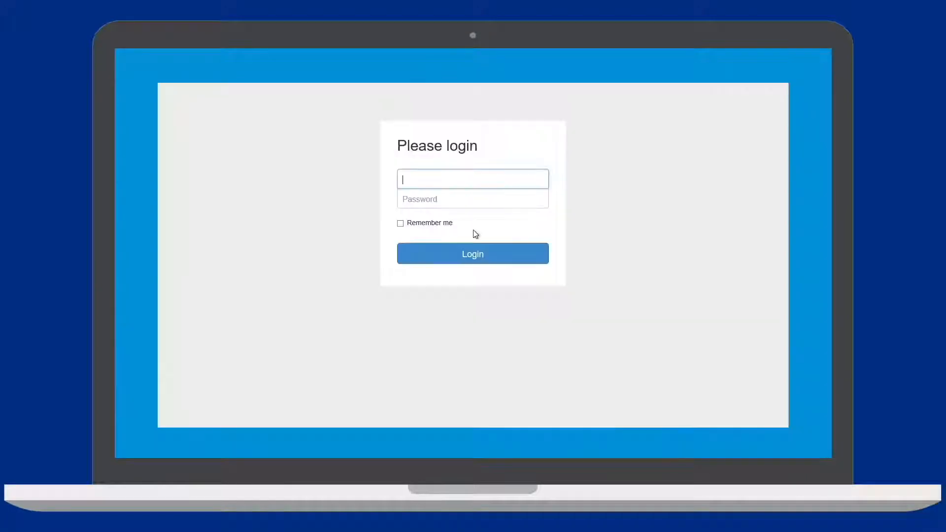
- Place the cursor in the username field on the Oracle Fusion login page
{"action": "left_click", "coordinate": [472, 253]}
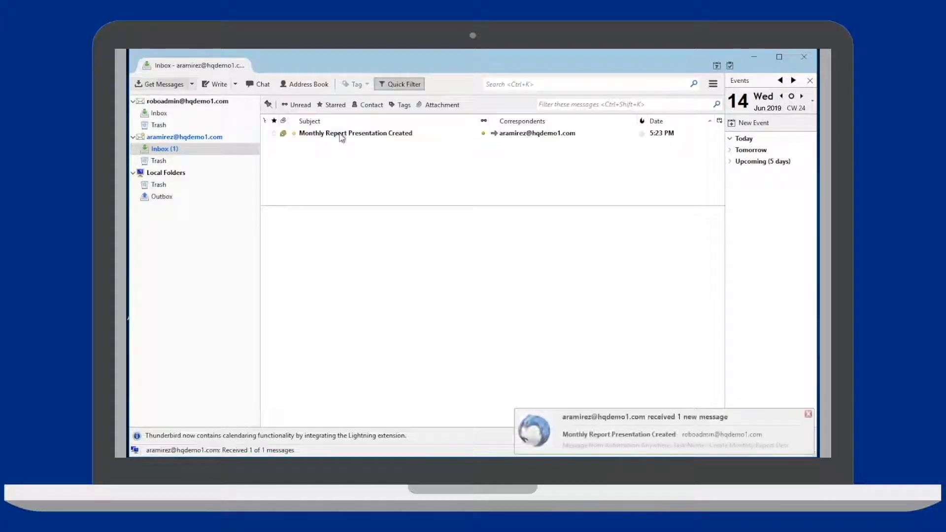
- Open the 'Monthly Report Presentation Created' inbox message showing two attachments
{"action": "left_click", "coordinate": [355, 132]}
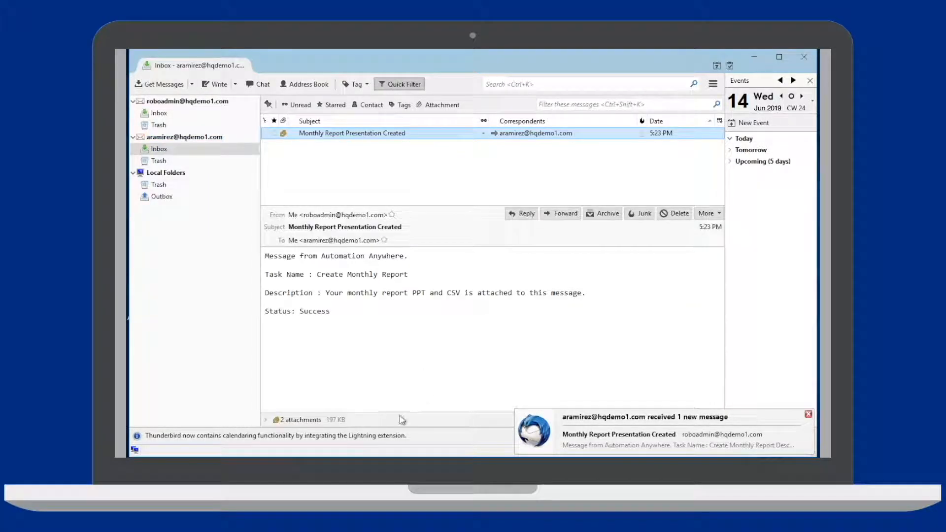